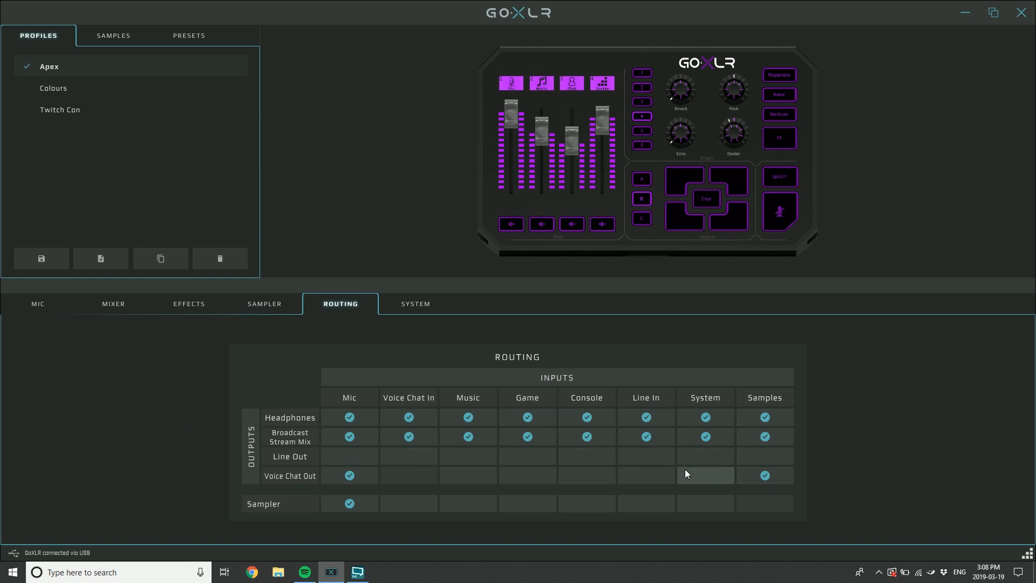
mouse_move(645, 462)
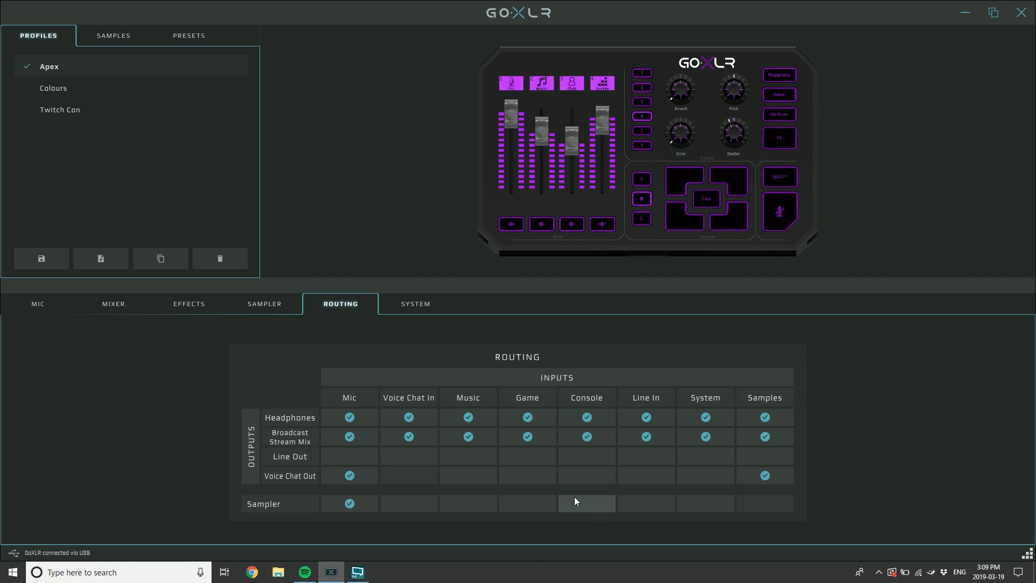
mouse_move(506, 456)
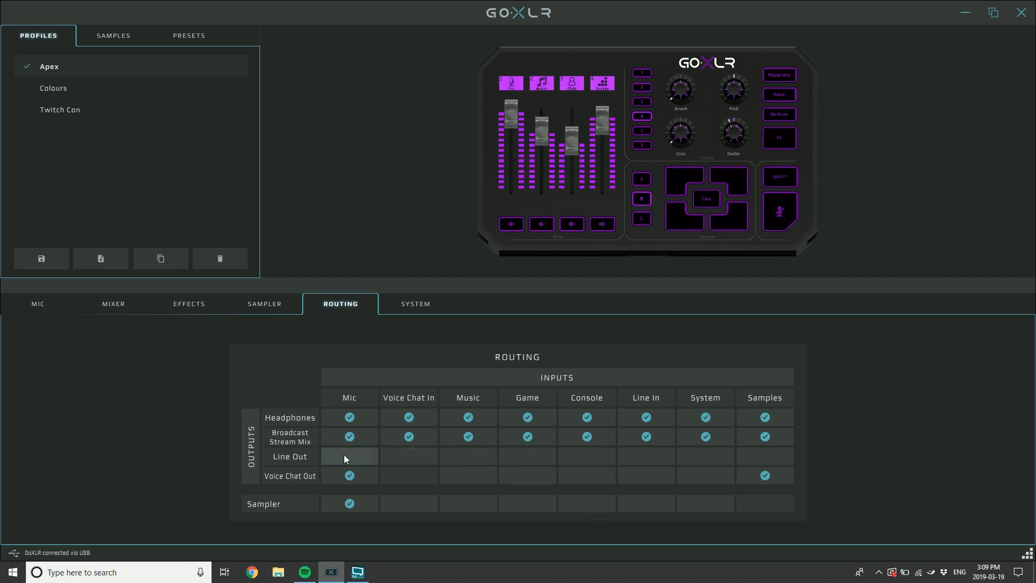
Route the Mic to Line Out in the routing grid, then view the Mixer page.
left_click(349, 455)
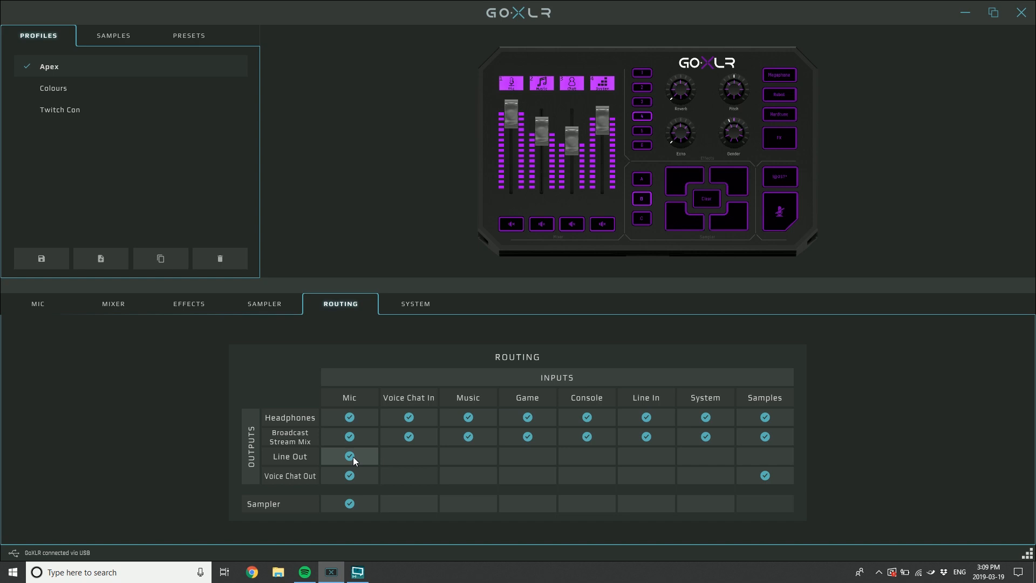
mouse_move(365, 465)
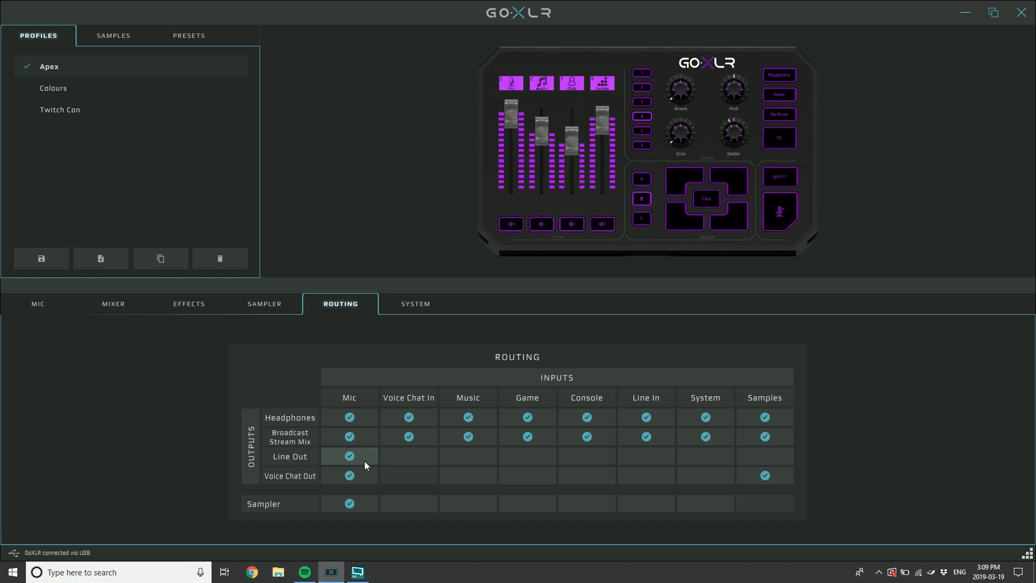
mouse_move(360, 458)
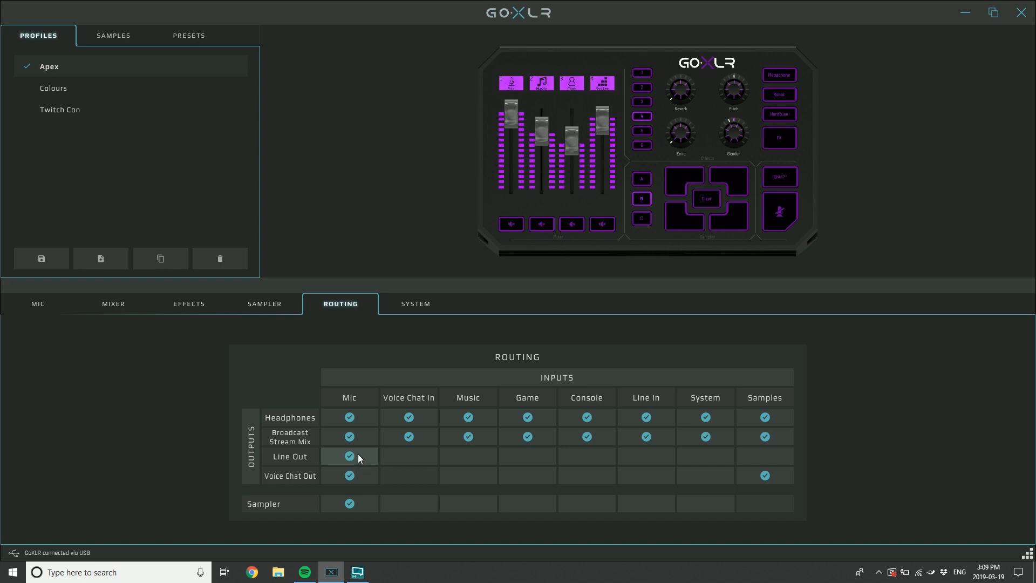
mouse_move(361, 456)
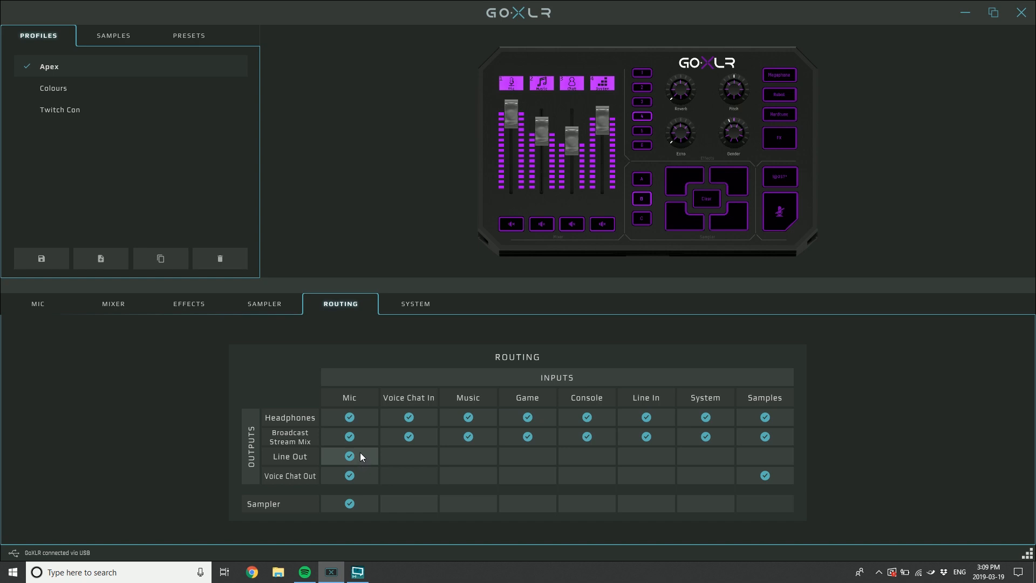
left_click(113, 304)
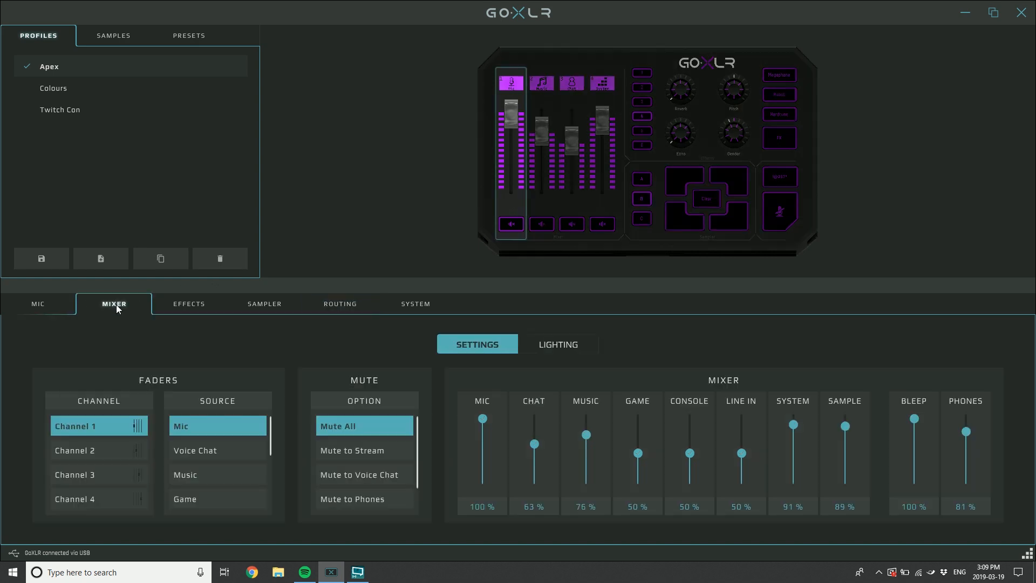
mouse_move(749, 479)
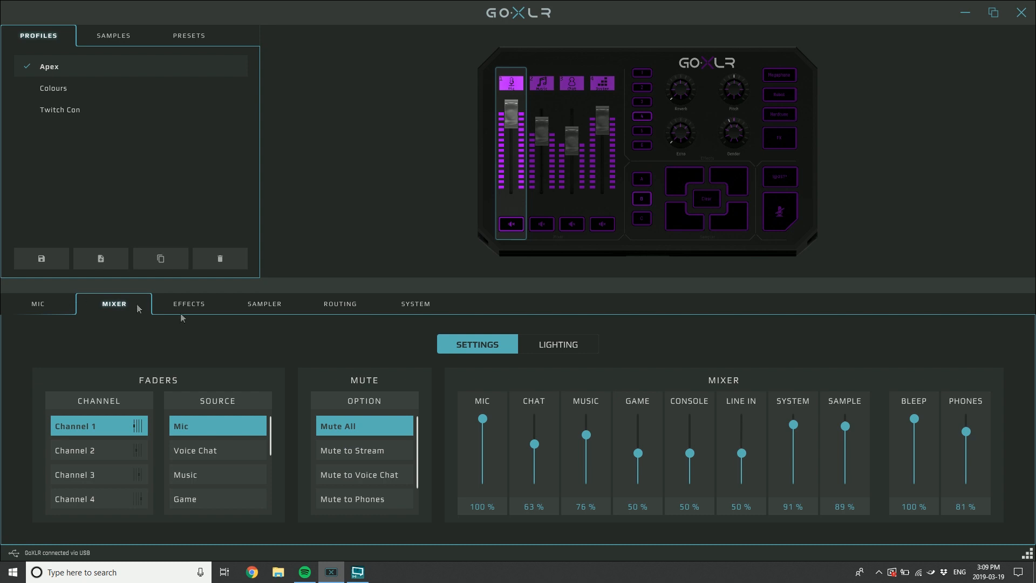
Return to the Routing matrix to confirm Mic still feeds Line Out.
left_click(339, 303)
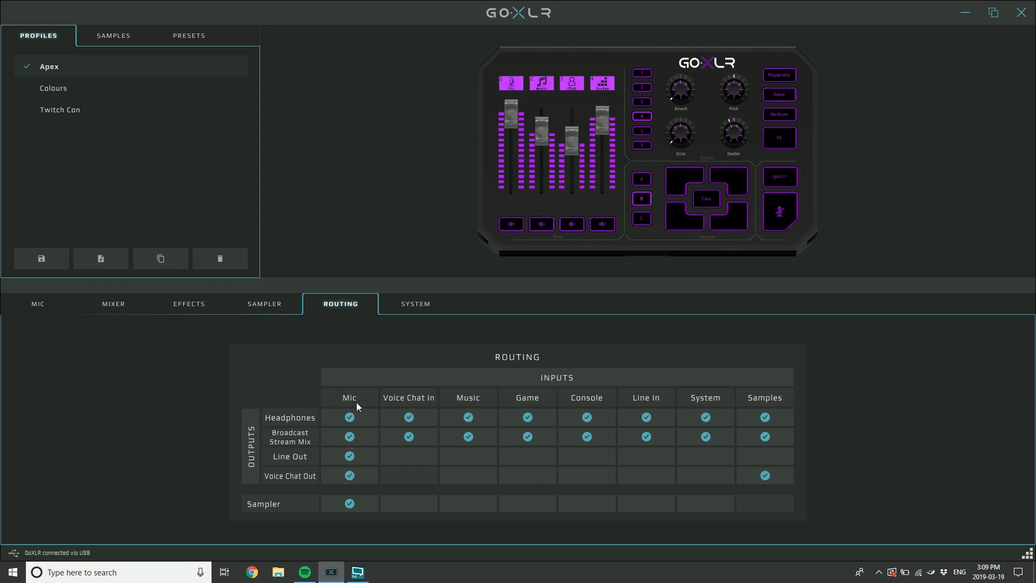
mouse_move(357, 476)
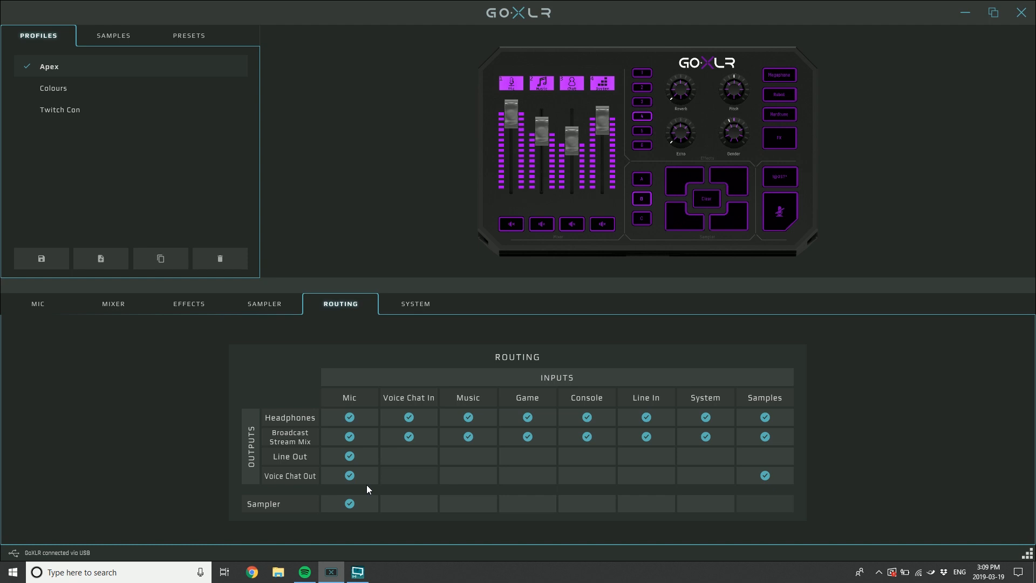
mouse_move(312, 450)
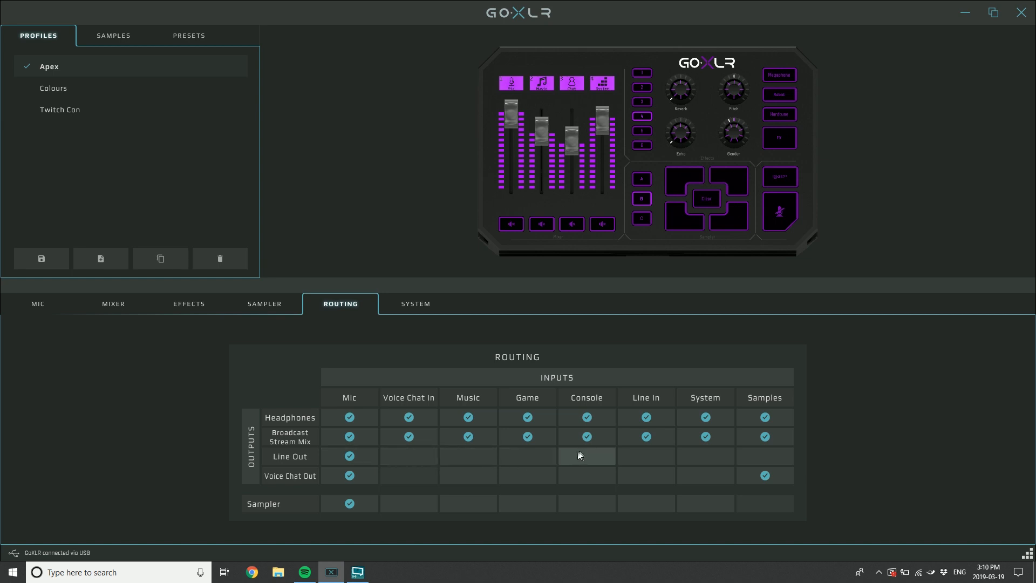
Tick Samples for Line Out and untick Voice Chat In for Broadcast Stream Mix.
left_click(705, 455)
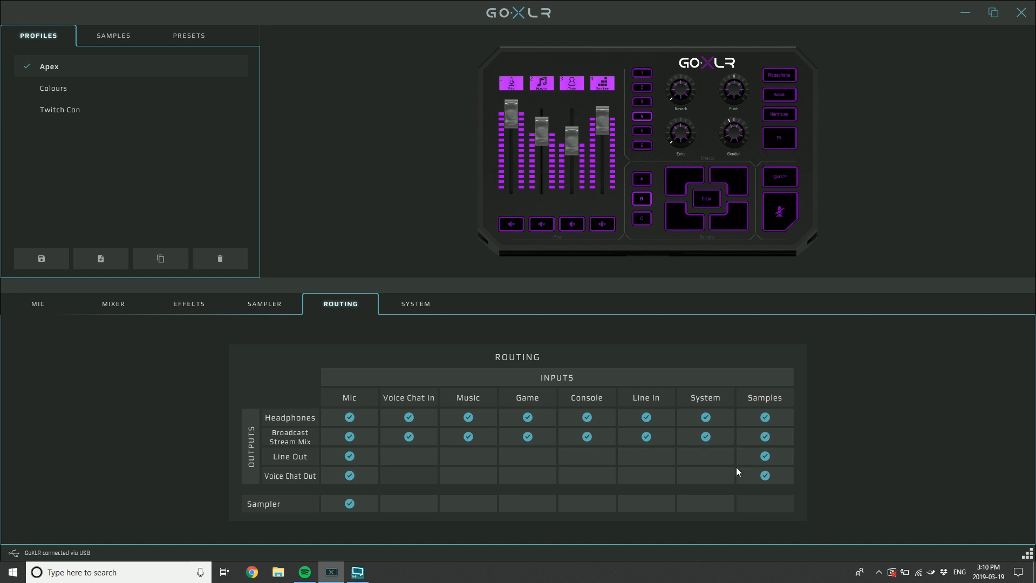
left_click(408, 435)
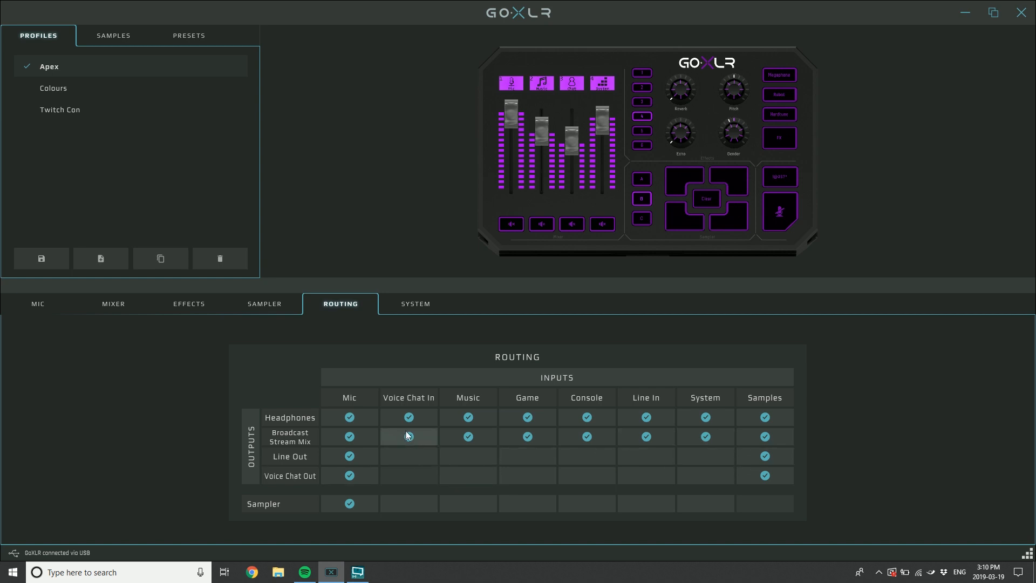